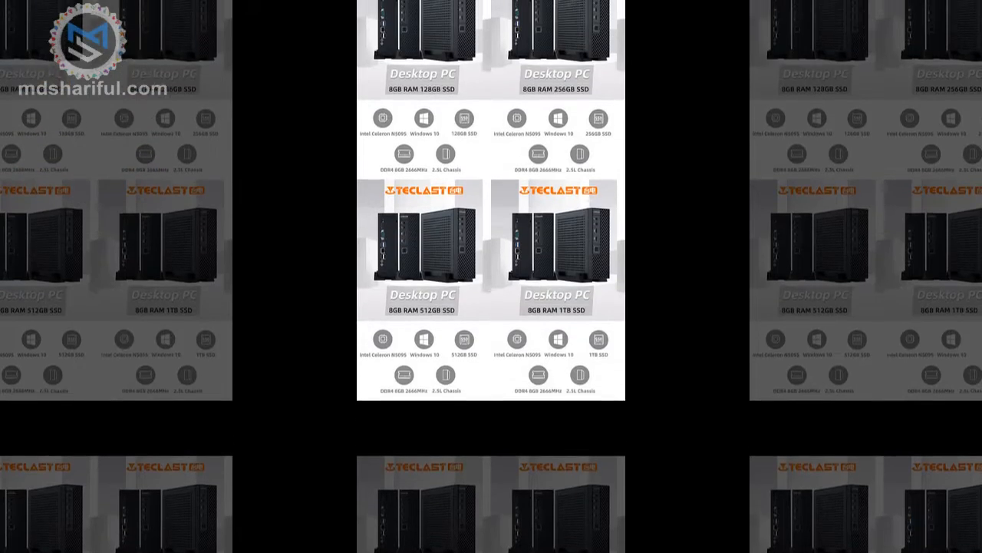
scroll("down", 3)
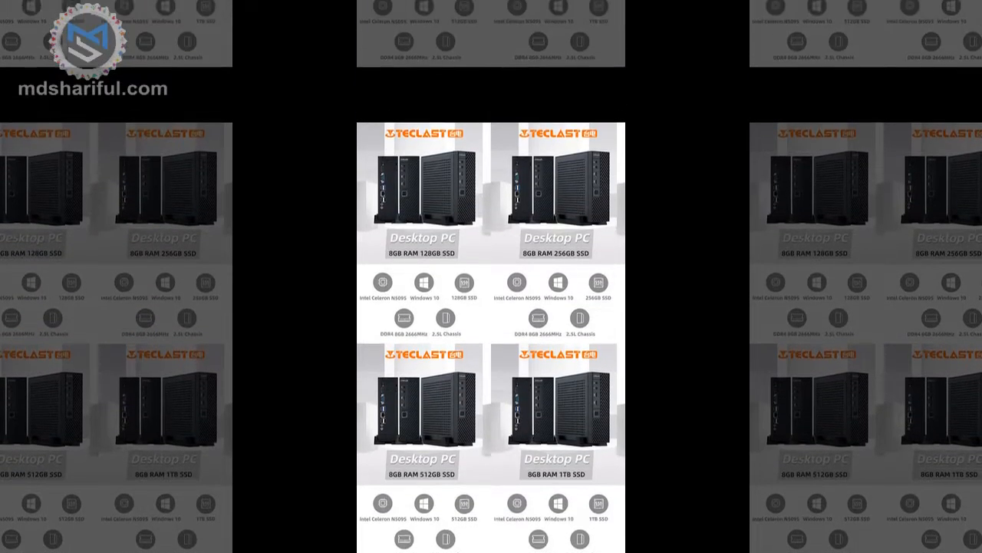